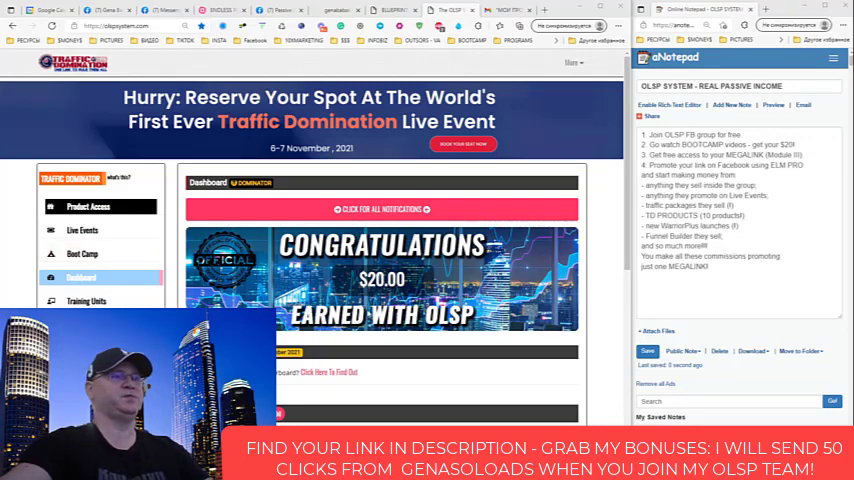
Scroll the dashboard to reach the free Traffic Domination Facebook group link
{"action": "scroll", "scroll_direction": "down", "scroll_amount": 3}
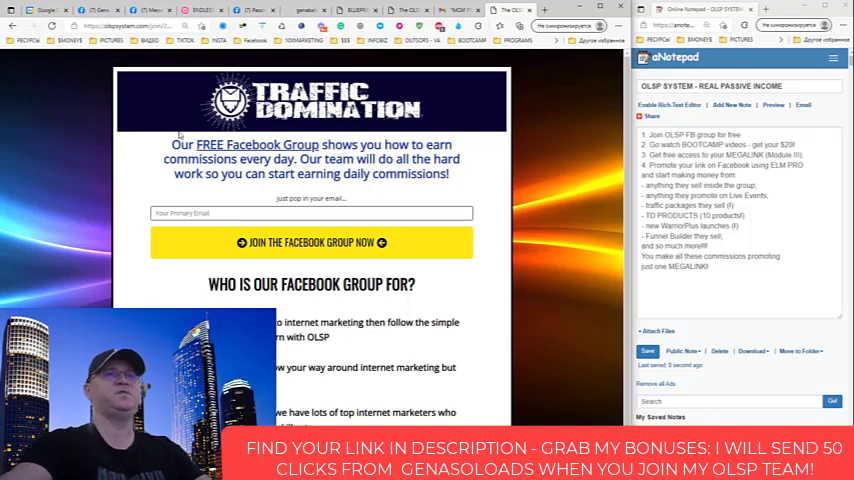
Scroll the Traffic Dominators Bootcamp page to show the mega ID and course modules
{"action": "scroll", "scroll_direction": "down", "scroll_amount": 3}
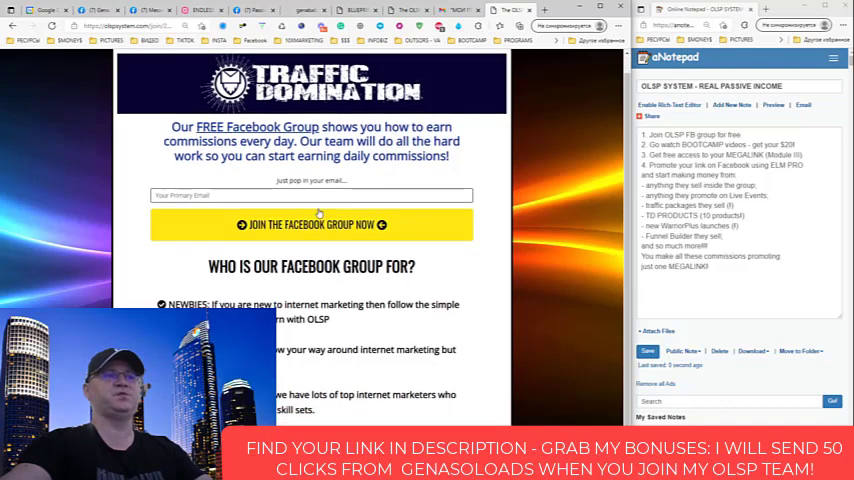
{"action": "mouse_move", "coordinate": [282, 224]}
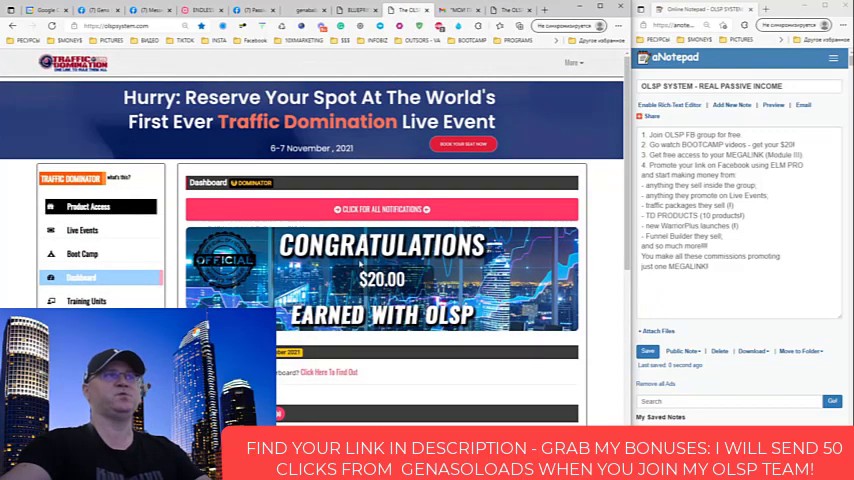
{"action": "scroll", "scroll_direction": "down", "scroll_amount": 3}
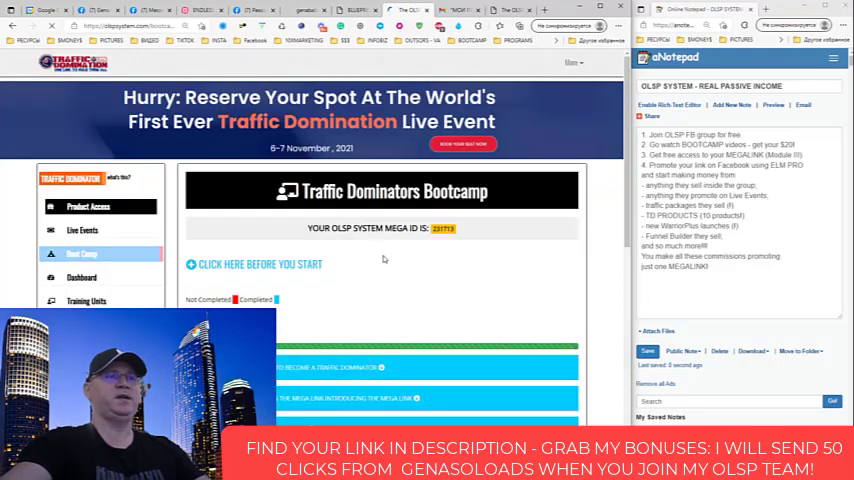
Scroll to Module Three: Earn With Mega Link and reveal its training video
{"action": "scroll", "scroll_direction": "down", "scroll_amount": 3}
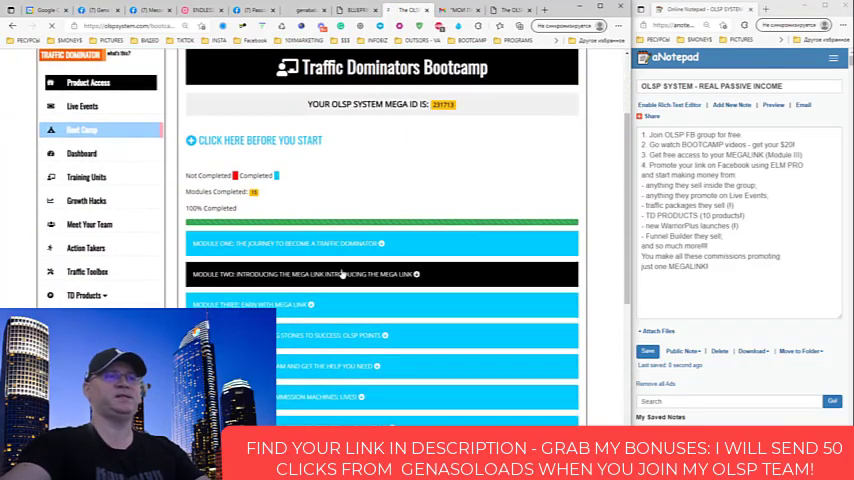
{"action": "scroll", "scroll_direction": "down", "scroll_amount": 3}
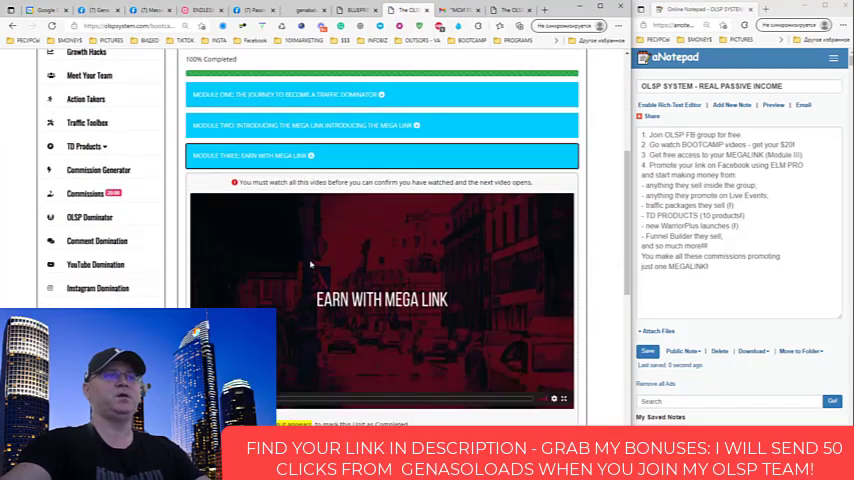
{"action": "scroll", "scroll_direction": "down", "scroll_amount": 3}
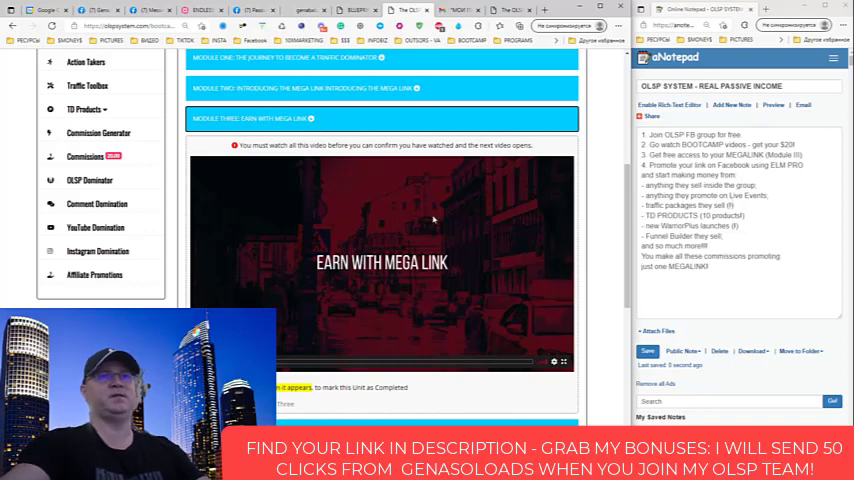
{"action": "left_click", "coordinate": [452, 8]}
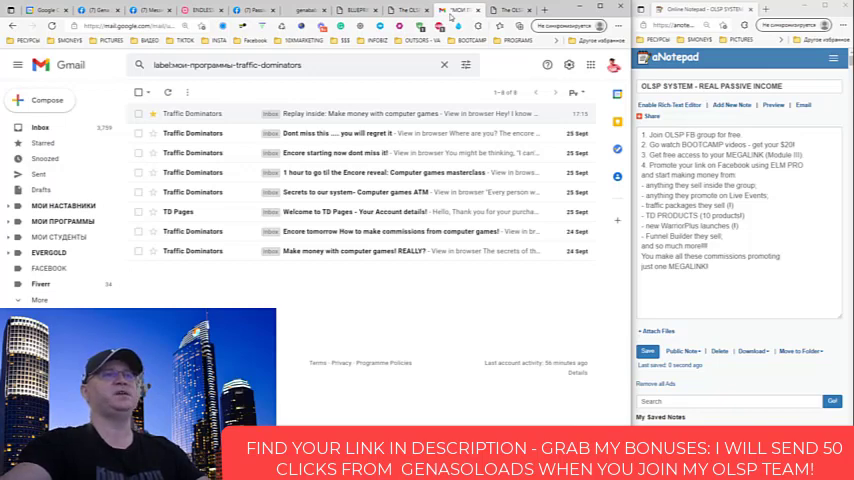
{"action": "mouse_move", "coordinate": [388, 232]}
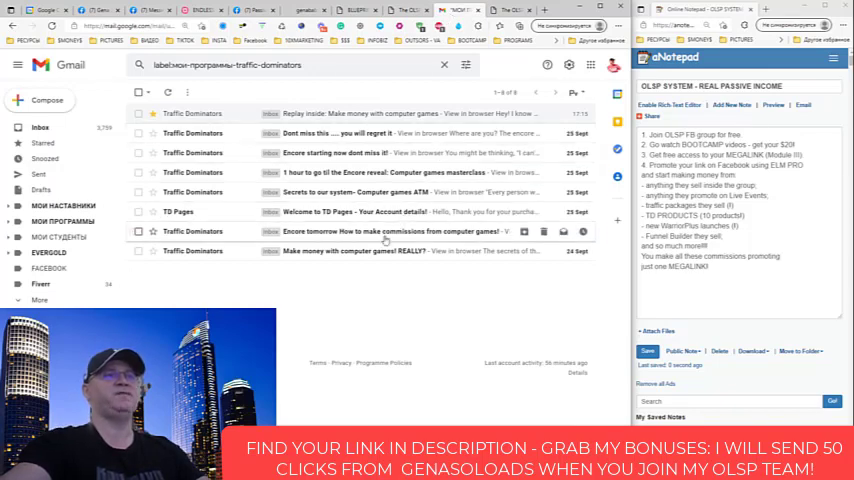
{"action": "mouse_move", "coordinate": [358, 268]}
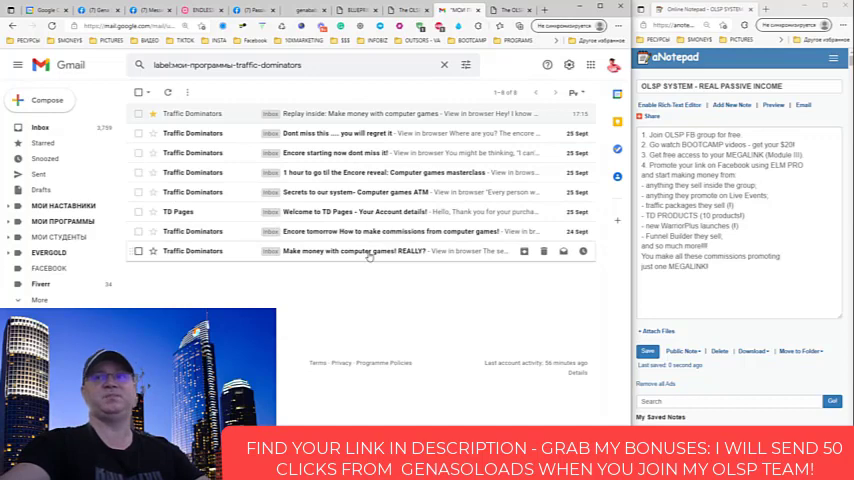
{"action": "mouse_move", "coordinate": [444, 212]}
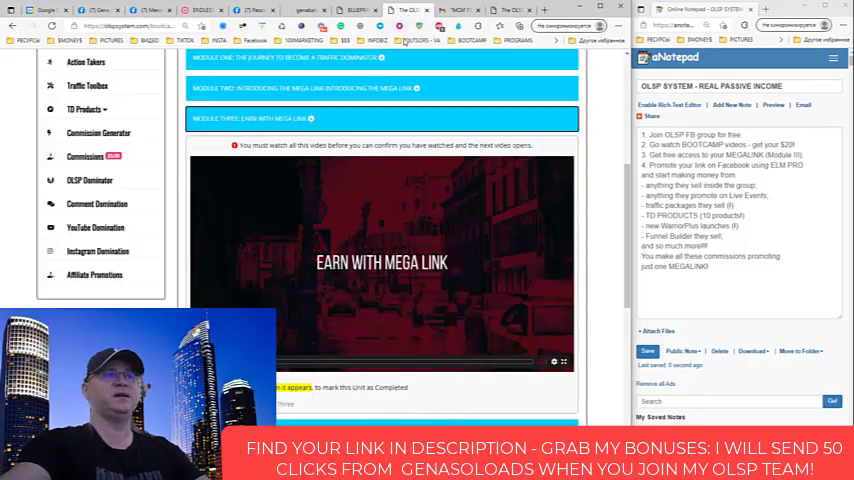
Scroll the Adding Your Solo Ads Order page to its video and active open orders
{"action": "scroll", "scroll_direction": "down", "scroll_amount": 3}
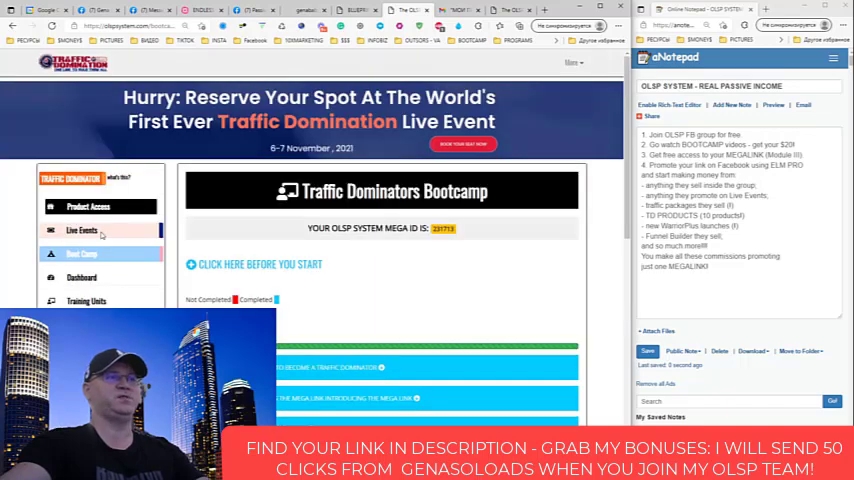
{"action": "scroll", "scroll_direction": "down", "scroll_amount": 3}
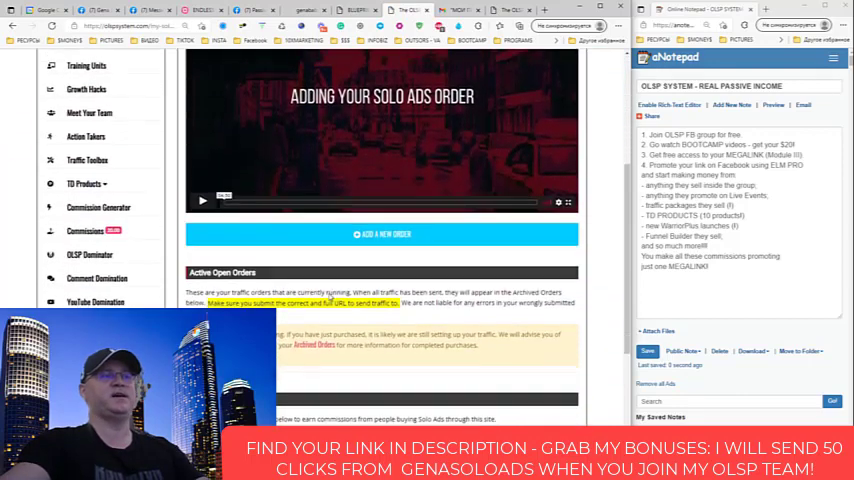
Scroll the solo ads orders page down to the member's unique solo ads promotion link
{"action": "scroll", "scroll_direction": "down", "scroll_amount": 3}
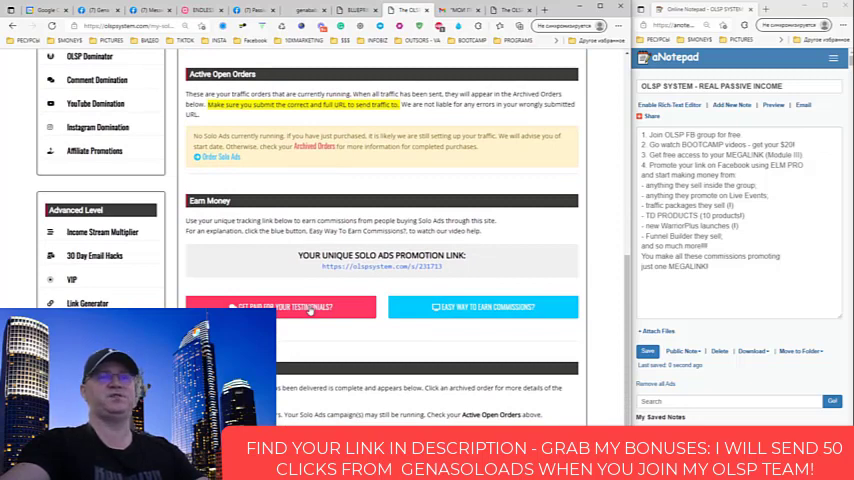
{"action": "mouse_move", "coordinate": [522, 196]}
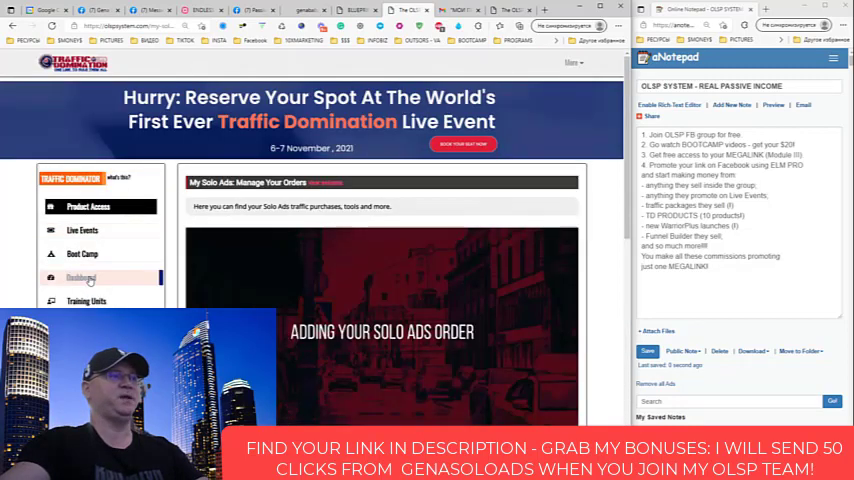
{"action": "scroll", "scroll_direction": "down", "scroll_amount": 3}
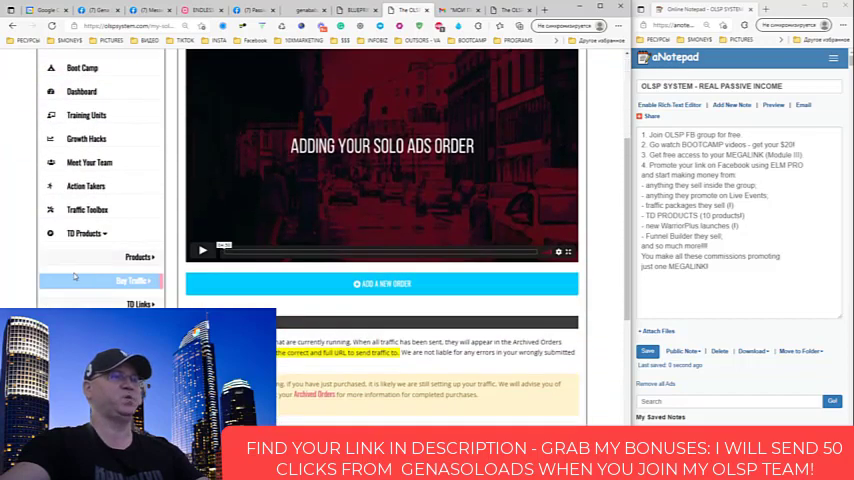
{"action": "scroll", "scroll_direction": "down", "scroll_amount": 3}
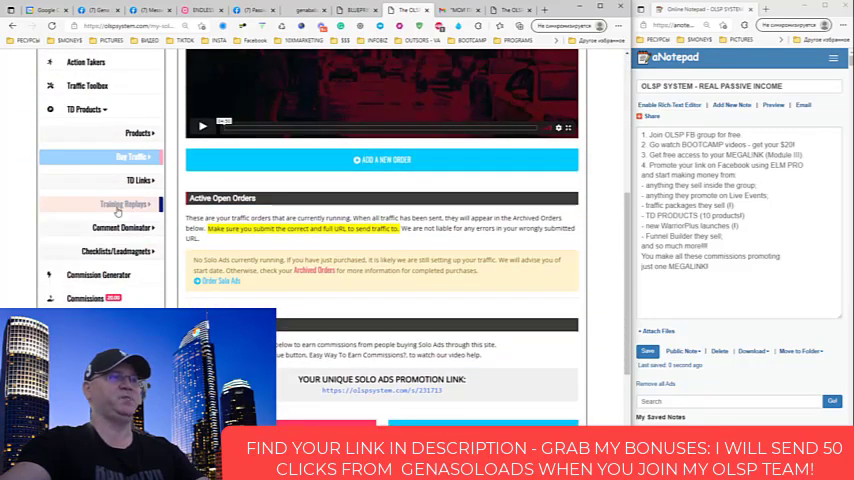
{"action": "mouse_move", "coordinate": [126, 168]}
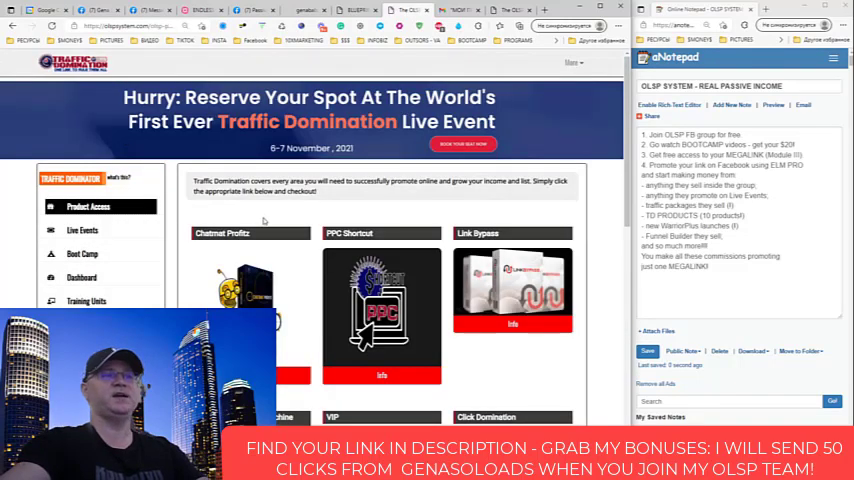
Scroll the TD Products tiles: Chatmail Profits, PPC Shortcut, Link Bypass, VIP, Click Domination
{"action": "scroll", "scroll_direction": "down", "scroll_amount": 3}
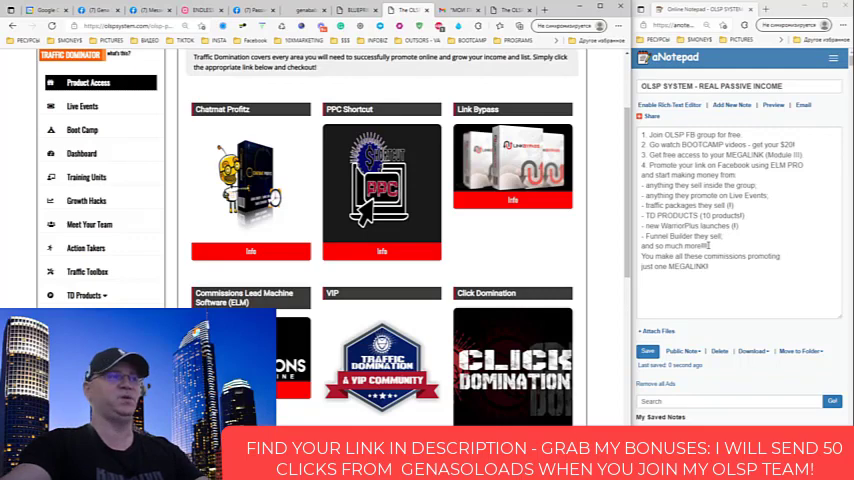
{"action": "mouse_move", "coordinate": [90, 272]}
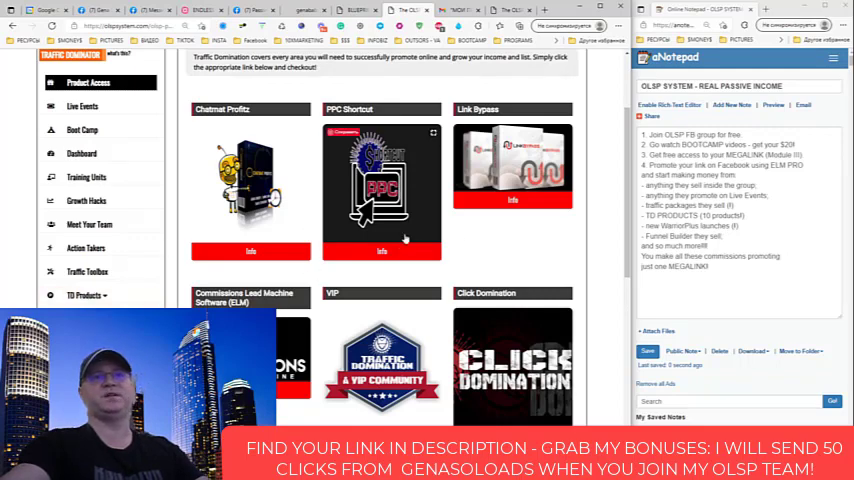
{"action": "mouse_move", "coordinate": [408, 232]}
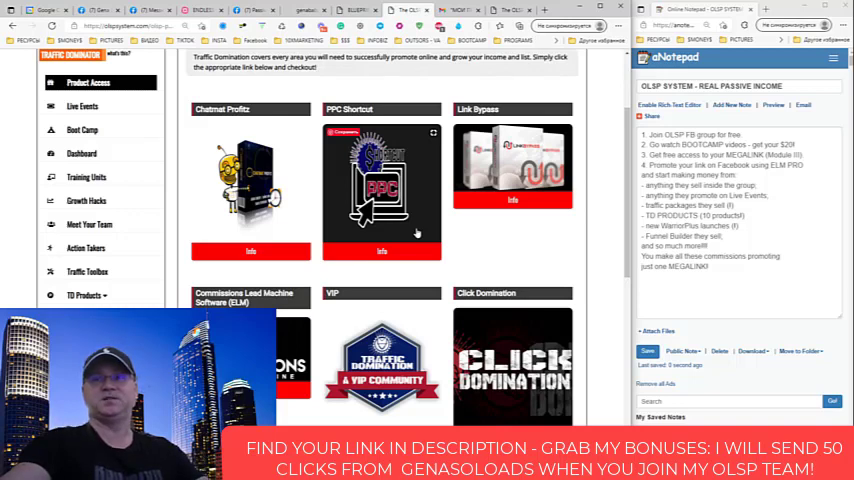
{"action": "mouse_move", "coordinate": [364, 224]}
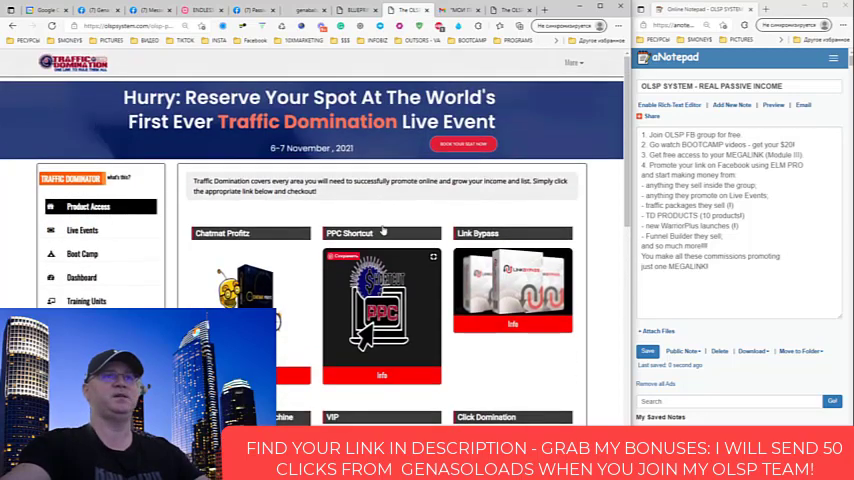
Show Account Details with personal info, bank wire and Bitcoin payment fields
{"action": "left_click", "coordinate": [598, 62]}
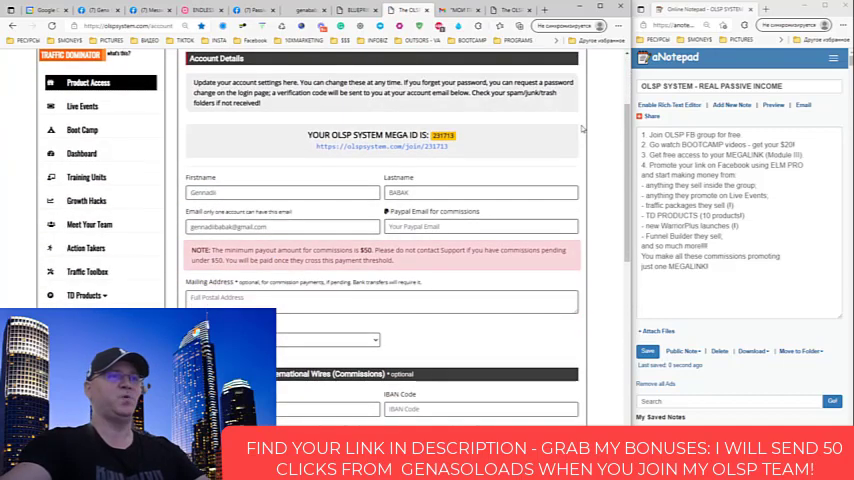
{"action": "scroll", "scroll_direction": "down", "scroll_amount": 3}
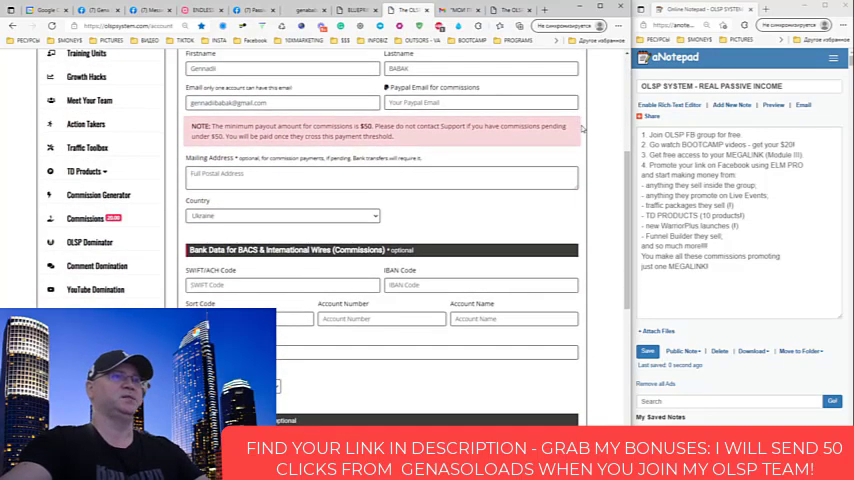
{"action": "scroll", "scroll_direction": "down", "scroll_amount": 3}
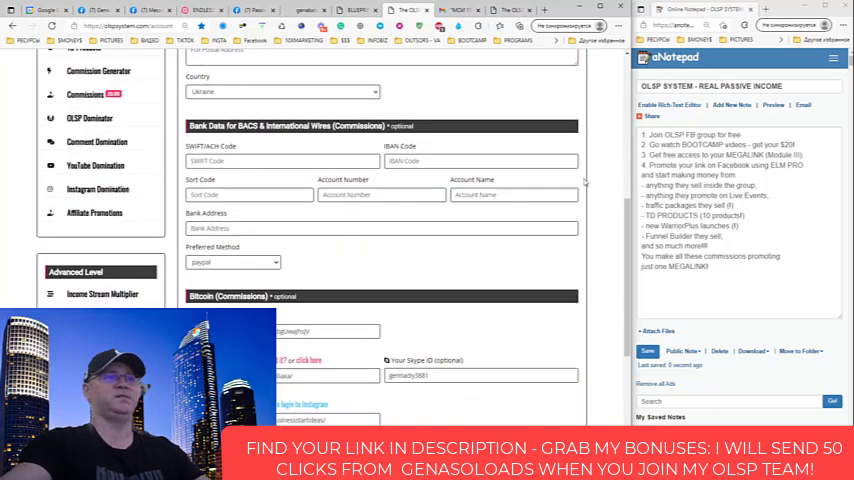
{"action": "scroll", "scroll_direction": "down", "scroll_amount": 3}
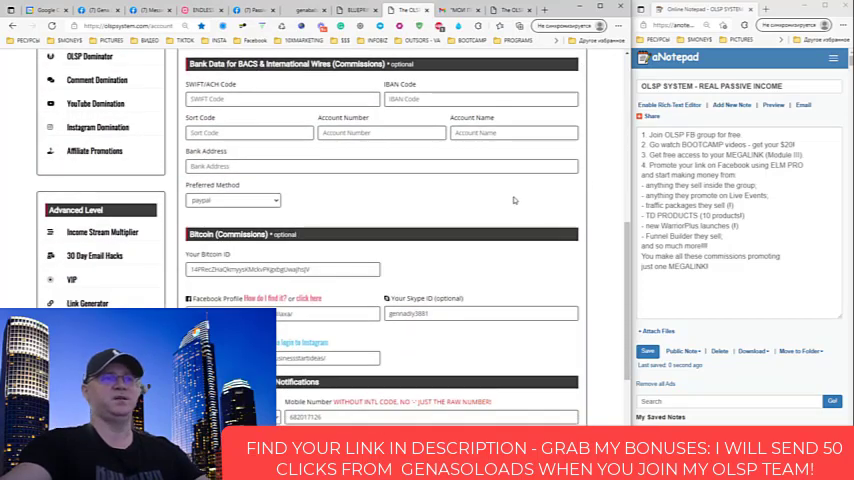
{"action": "mouse_move", "coordinate": [432, 220]}
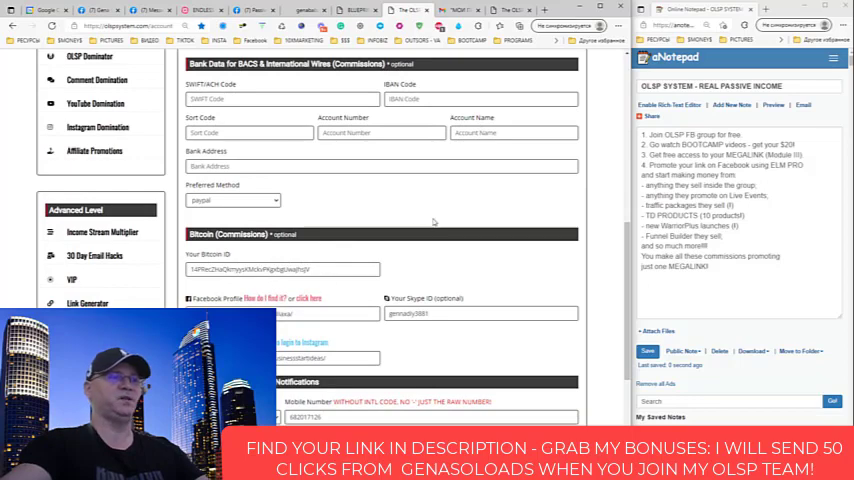
{"action": "scroll", "scroll_direction": "down", "scroll_amount": 3}
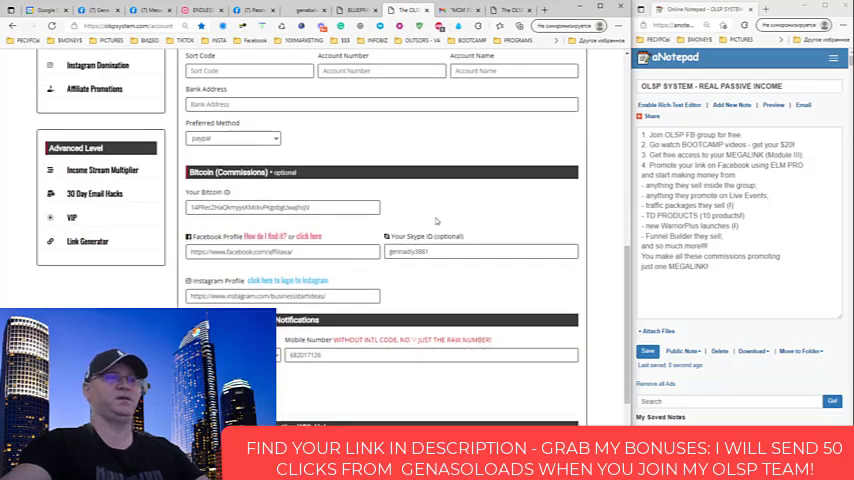
{"action": "scroll", "scroll_direction": "down", "scroll_amount": 3}
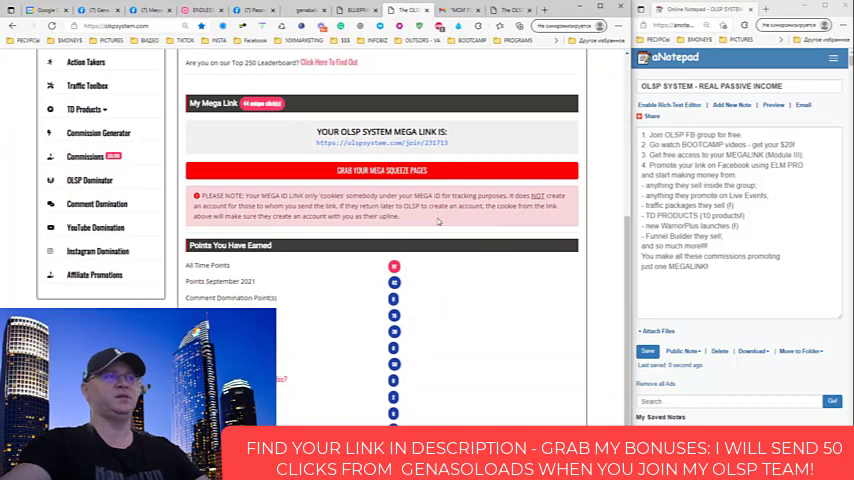
{"action": "mouse_move", "coordinate": [304, 264]}
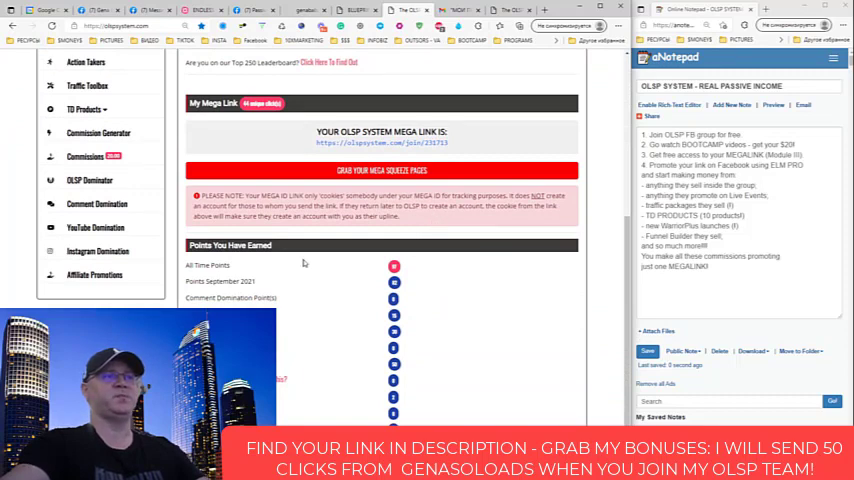
{"action": "mouse_move", "coordinate": [300, 324]}
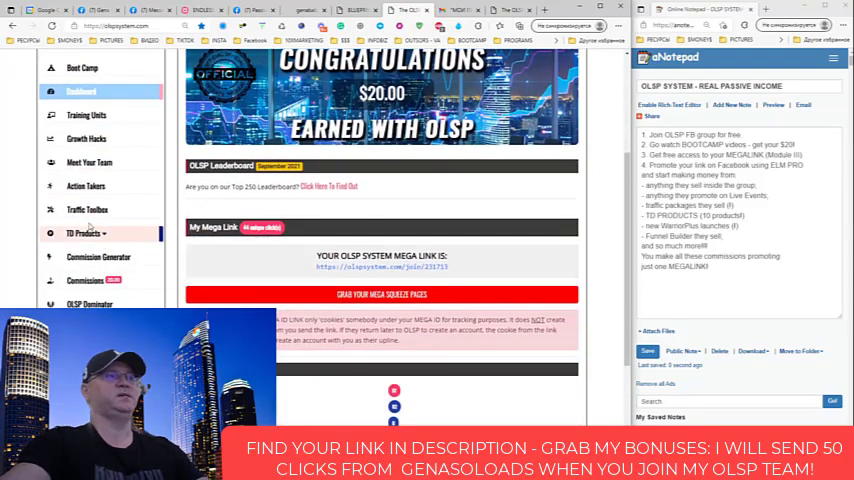
{"action": "mouse_move", "coordinate": [86, 138]}
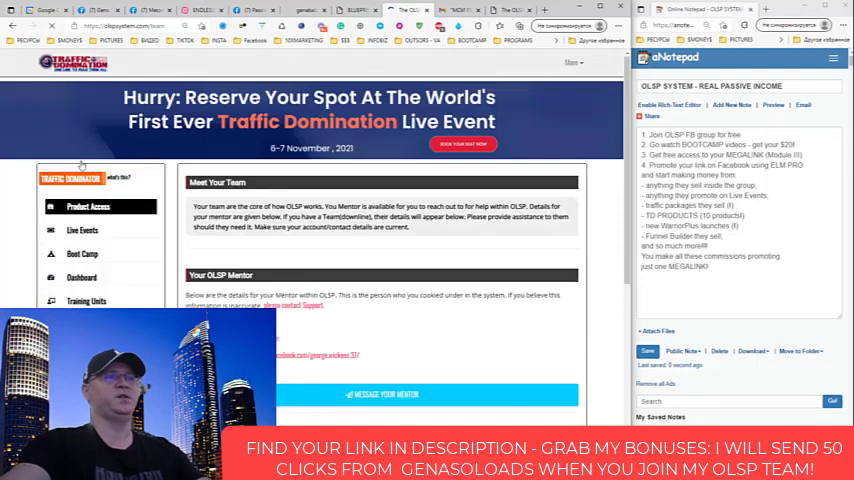
Scroll the Meet Your Team mentor list, then return to the member dashboard
{"action": "scroll", "scroll_direction": "down", "scroll_amount": 3}
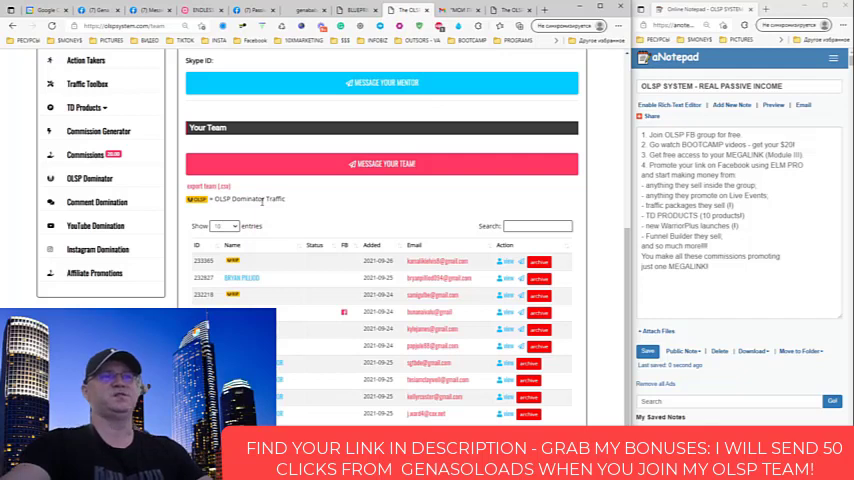
{"action": "mouse_move", "coordinate": [288, 250]}
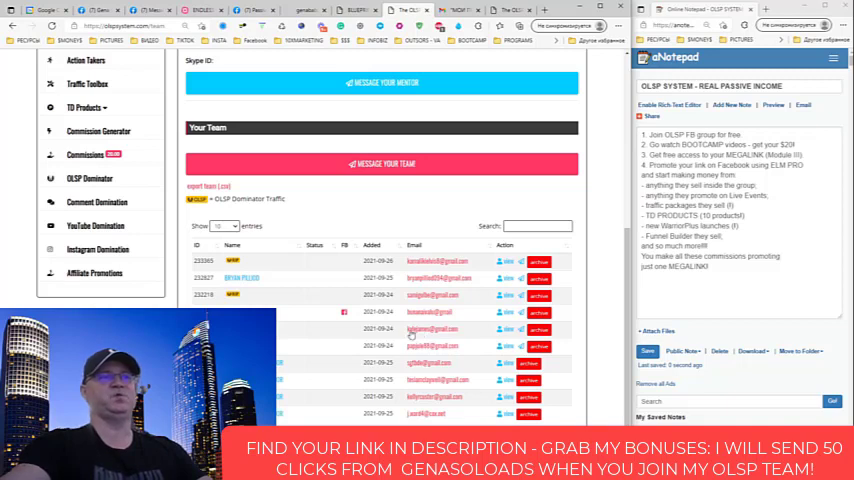
{"action": "mouse_move", "coordinate": [400, 340]}
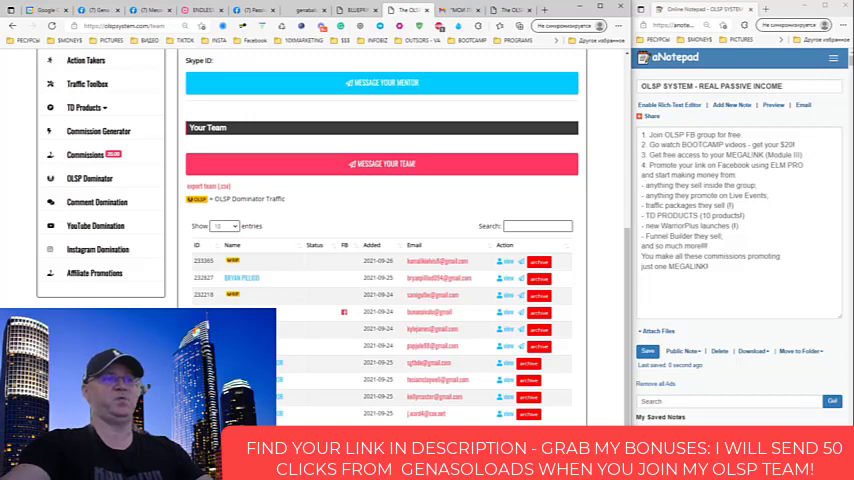
{"action": "mouse_move", "coordinate": [260, 258]}
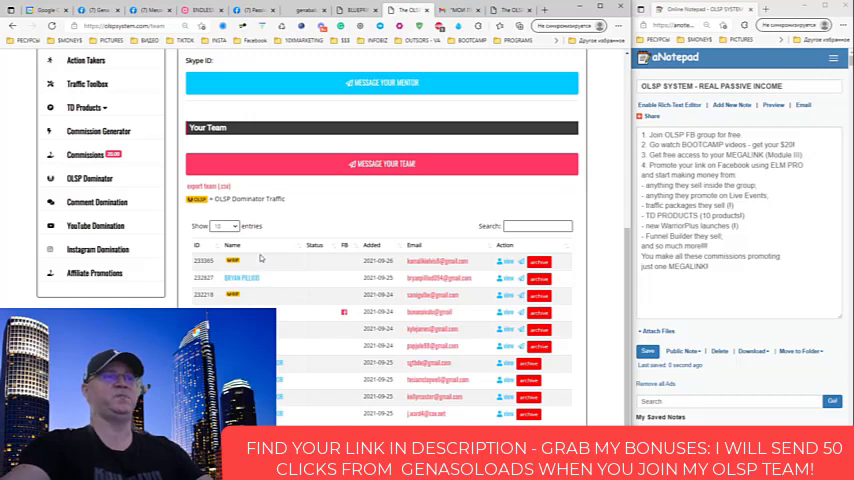
{"action": "mouse_move", "coordinate": [268, 262]}
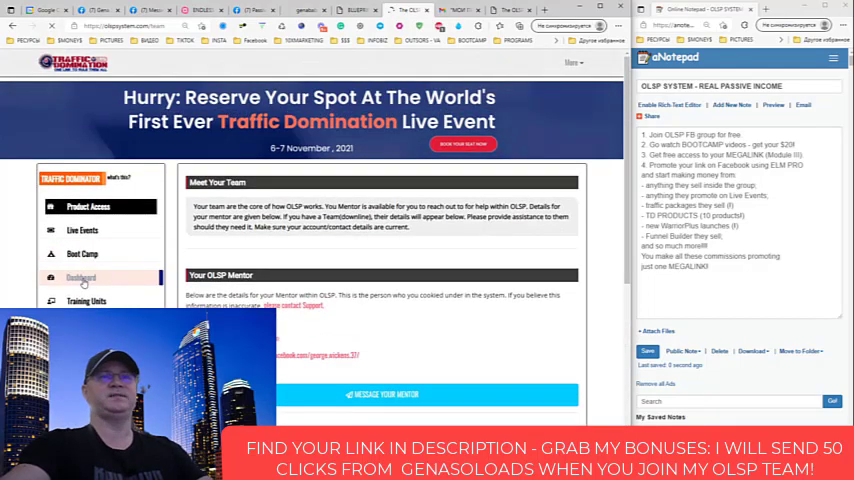
{"action": "left_click", "coordinate": [82, 276]}
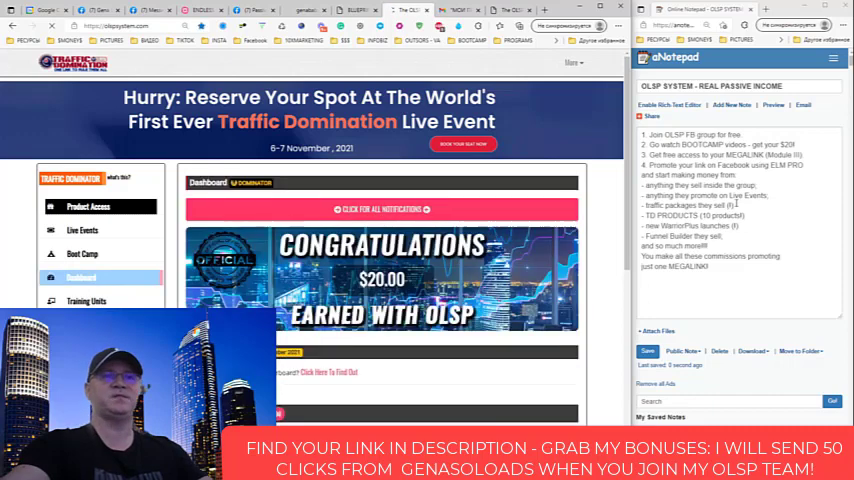